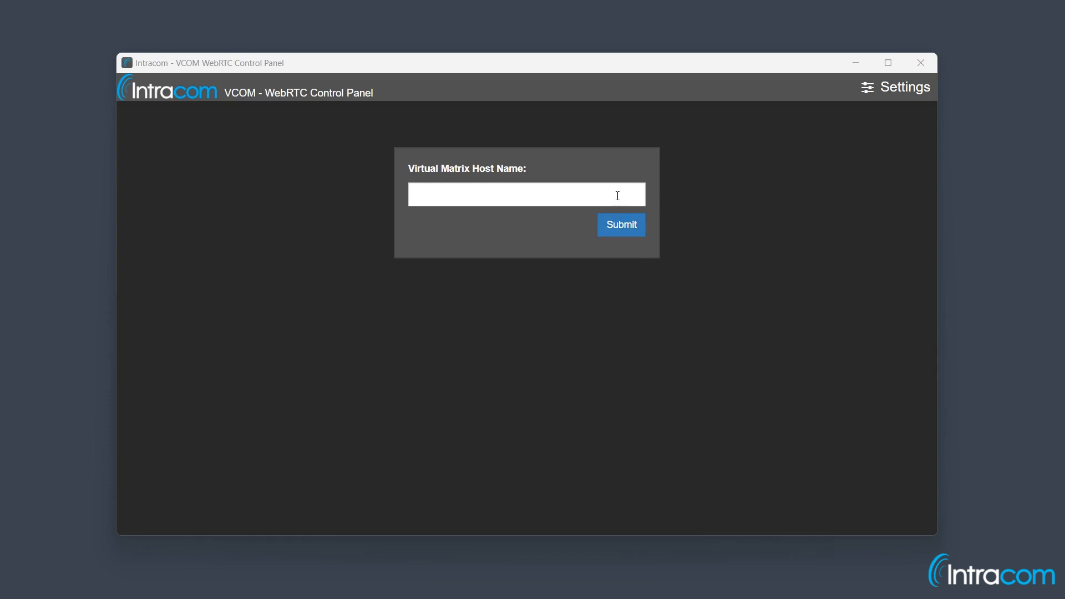
Step: Enter 'localhost' as the Virtual Matrix host name and submit it
type("loc")
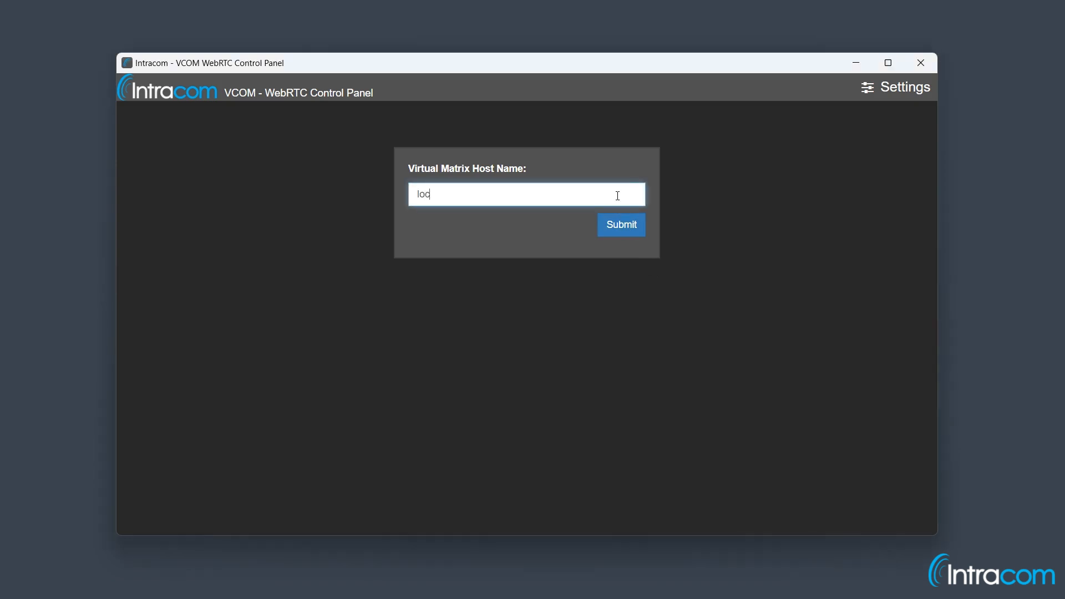
type("alhost")
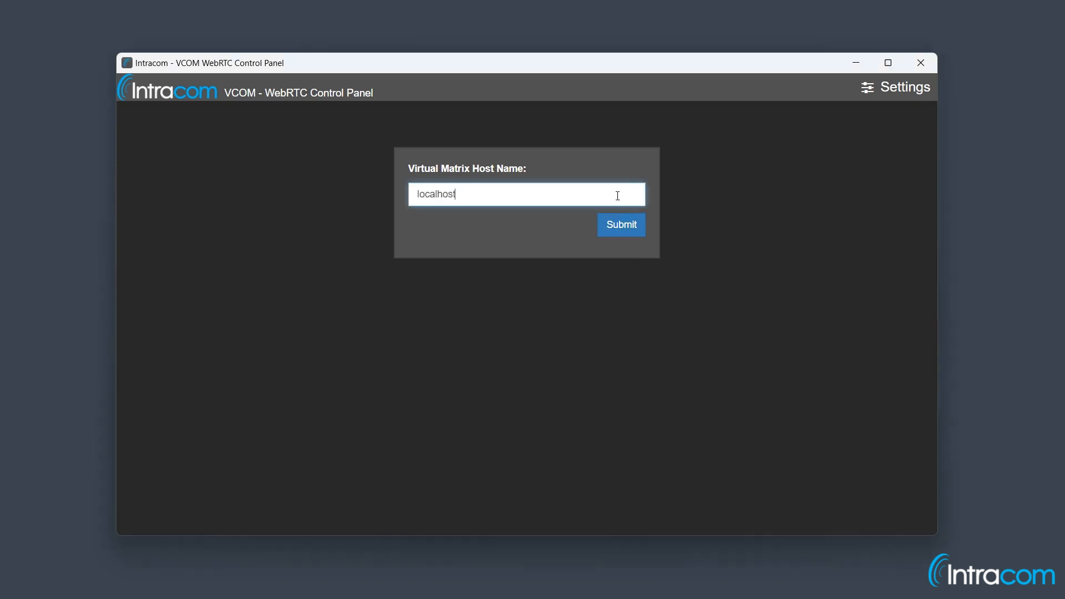
left_click(620, 225)
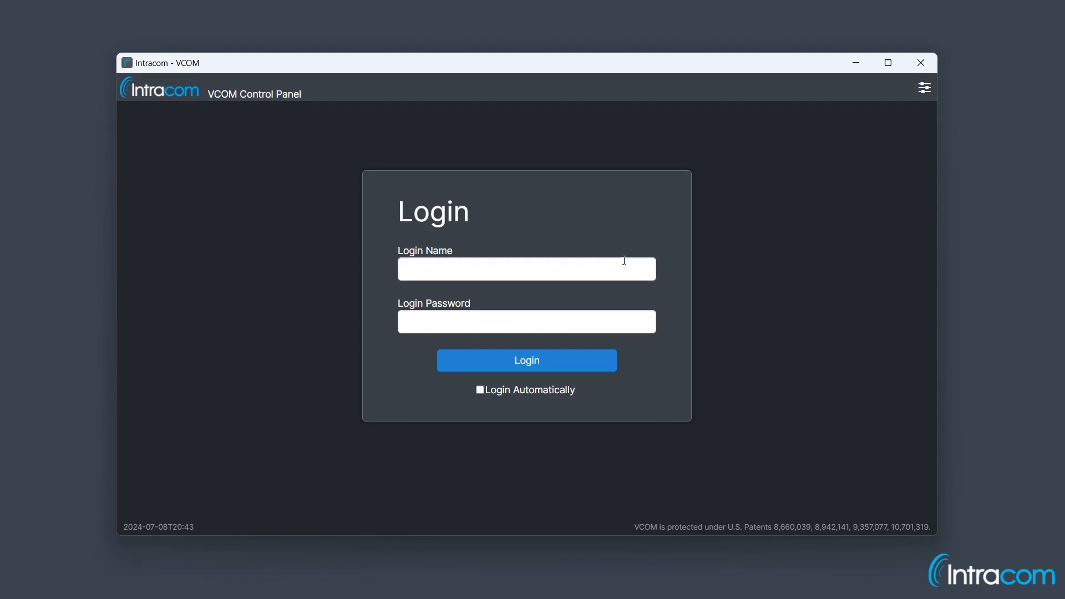
Step: Enter 'panel' as the login name and move to the password field
left_click(526, 267)
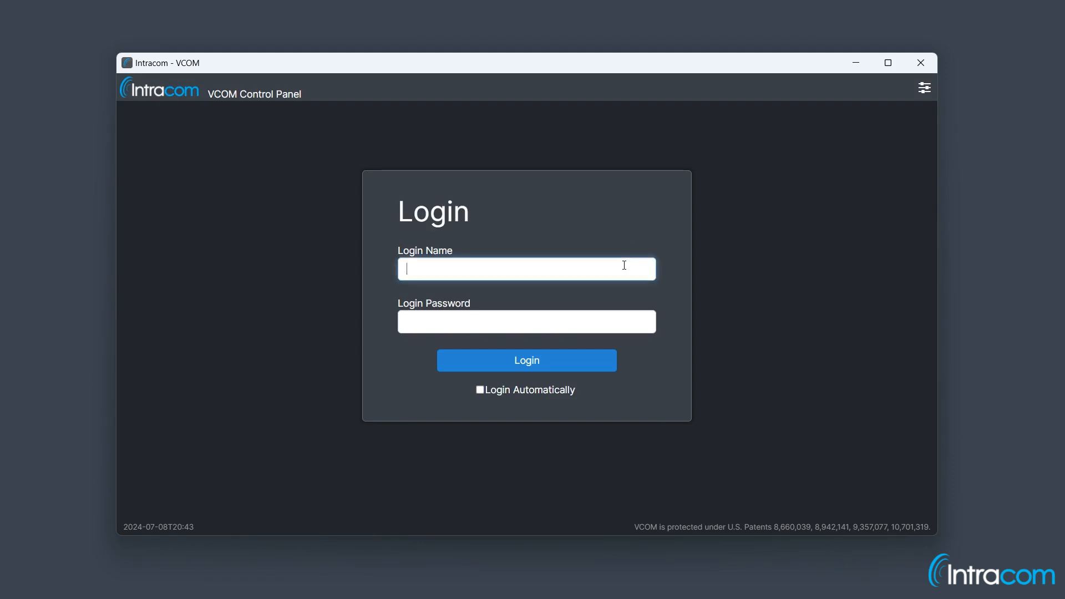
type("panel01")
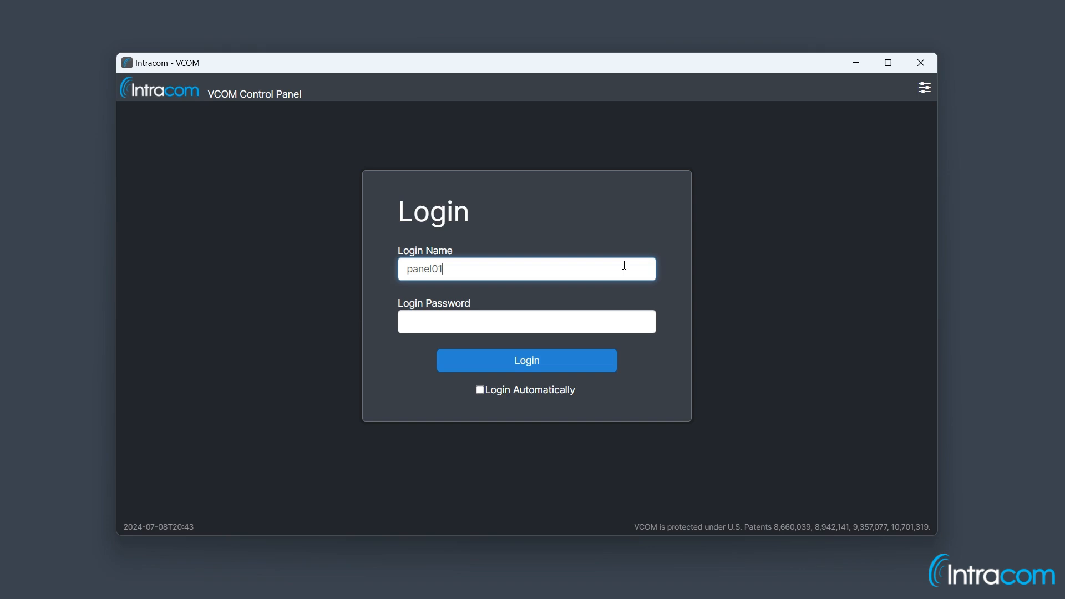
left_click(526, 361)
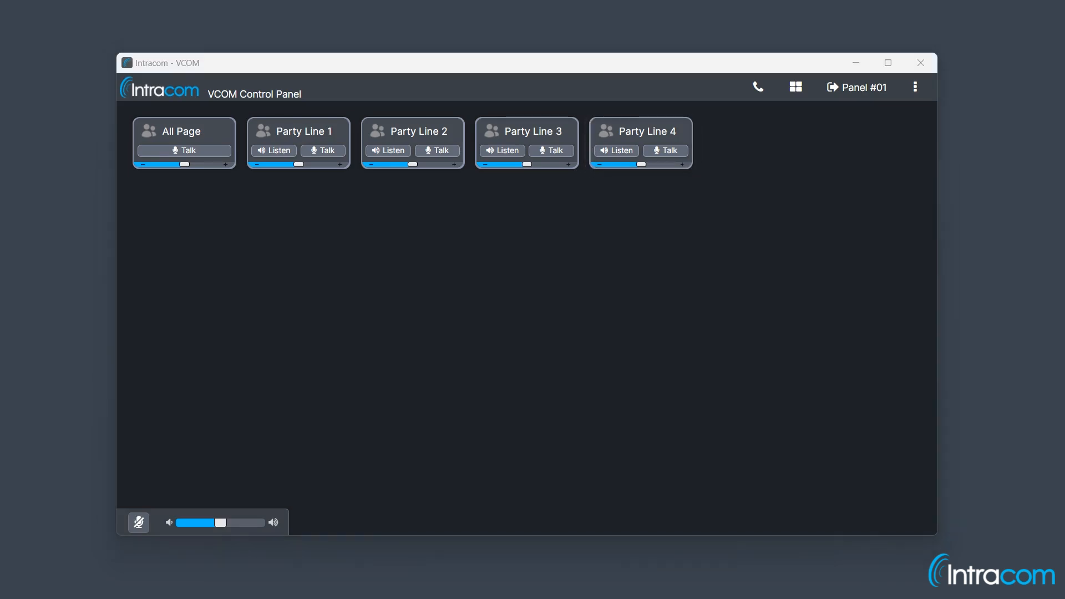
Step: Add the Panel #02 selector and toggle its Talk button on and off
left_click(639, 143)
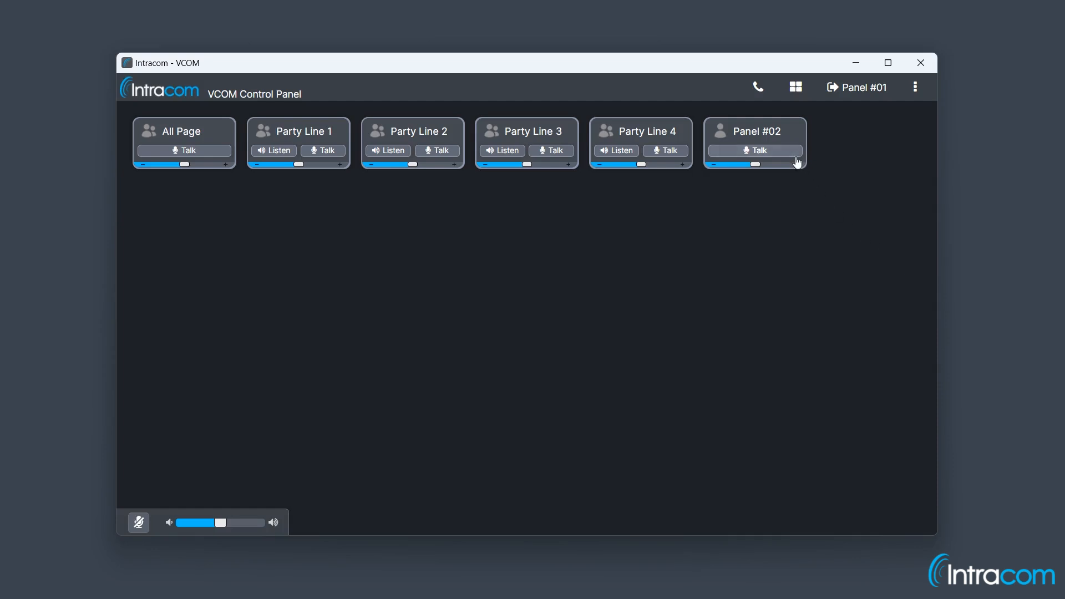
left_click(754, 150)
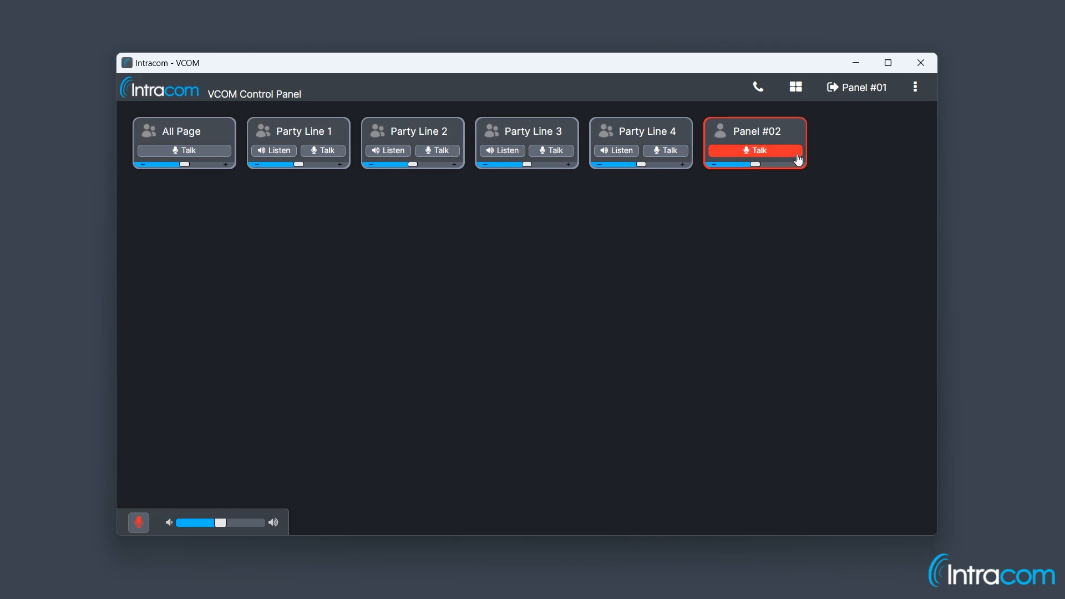
left_click(755, 150)
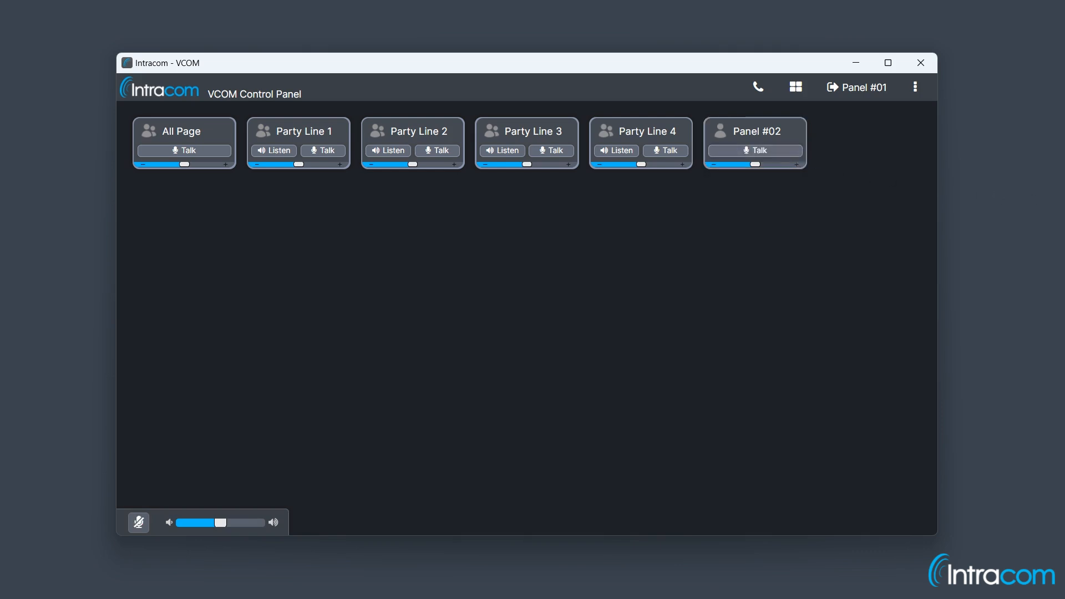
left_click(754, 150)
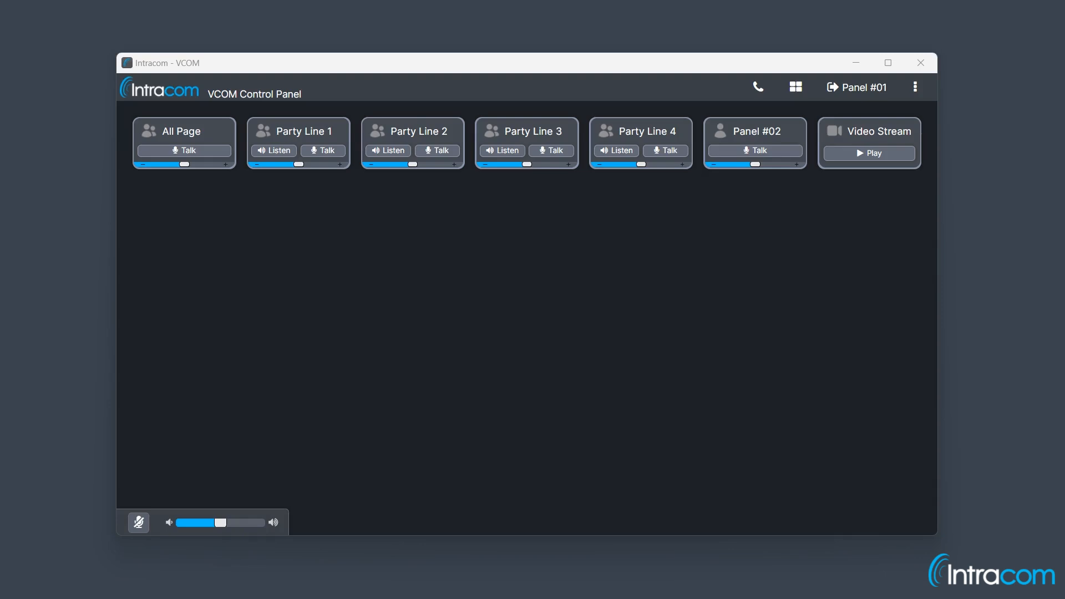
mouse_move(1037, 256)
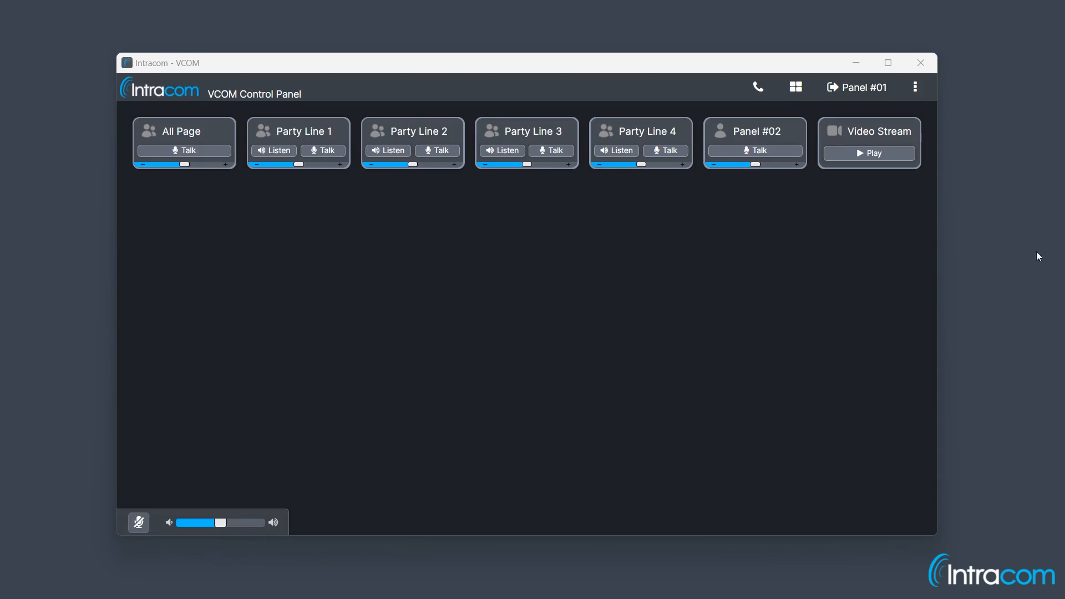
Step: Play the Video Stream briefly, stop it, and close the viewer
left_click(871, 153)
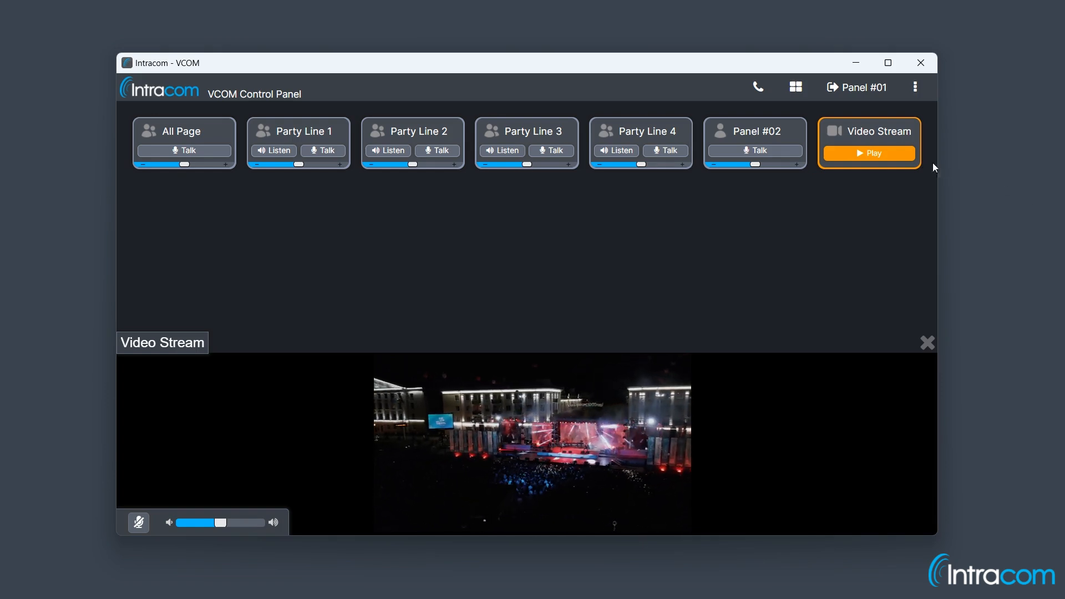
left_click(868, 153)
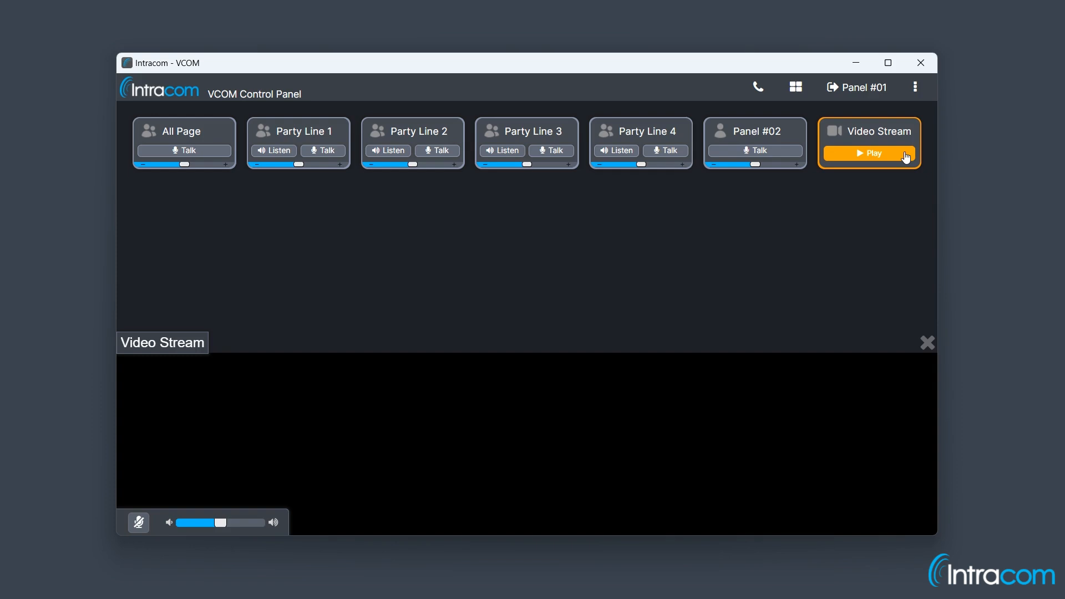
left_click(757, 88)
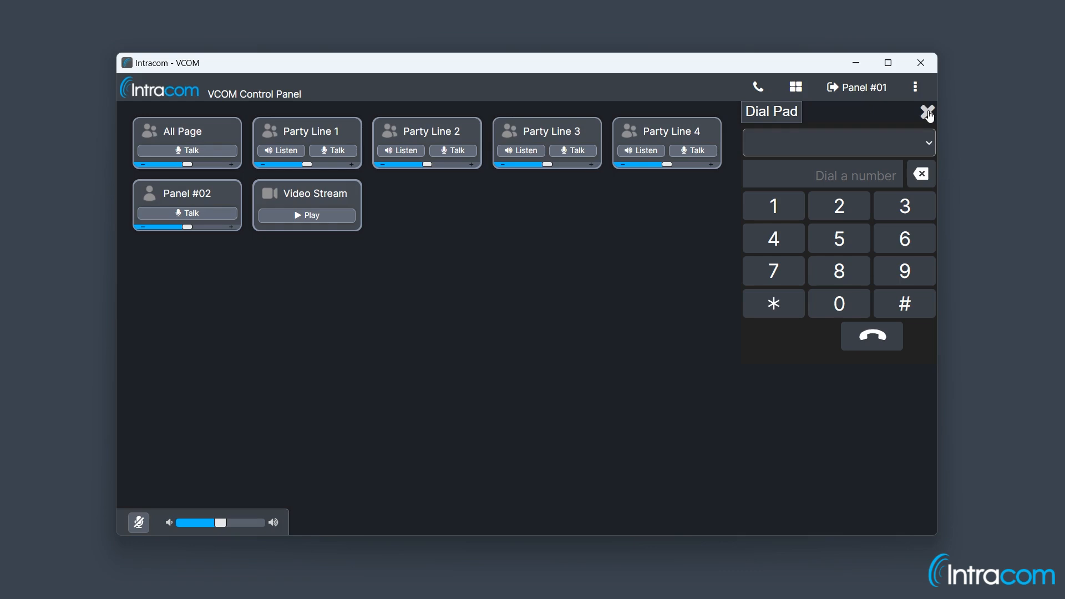
mouse_move(928, 113)
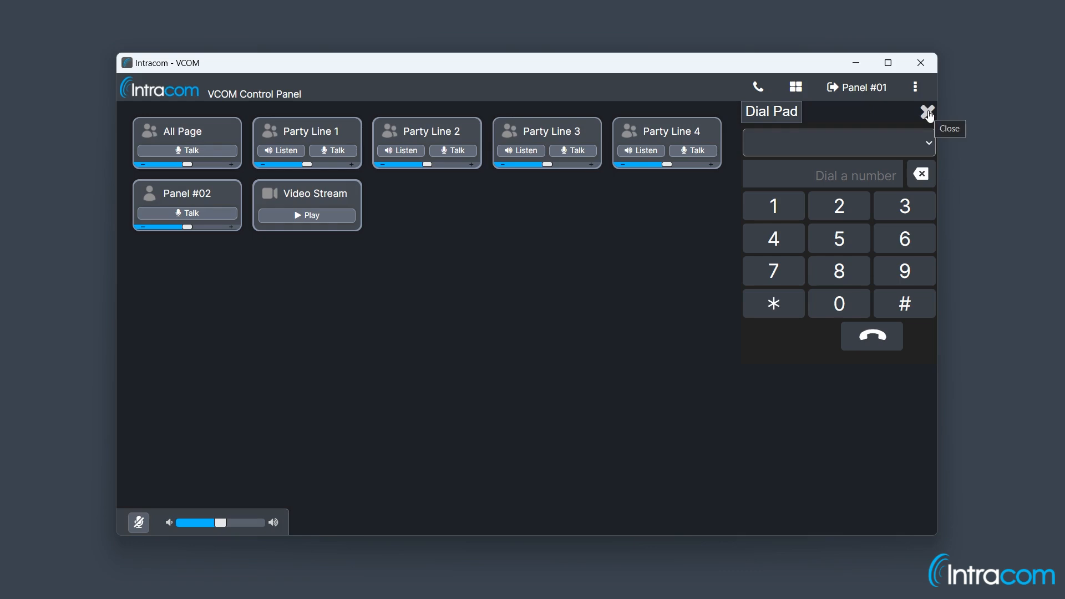
left_click(926, 112)
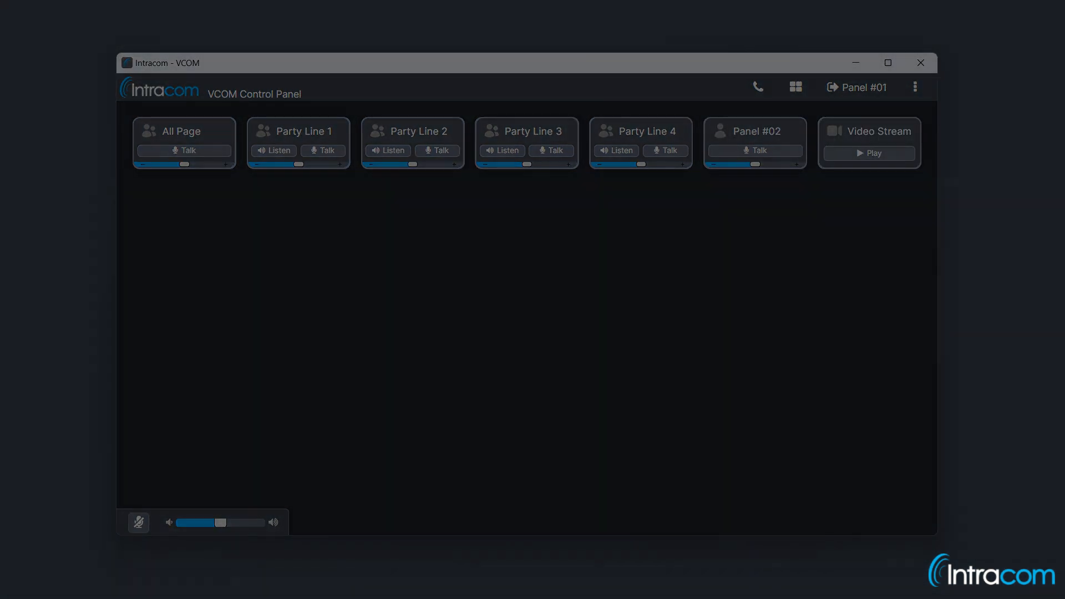